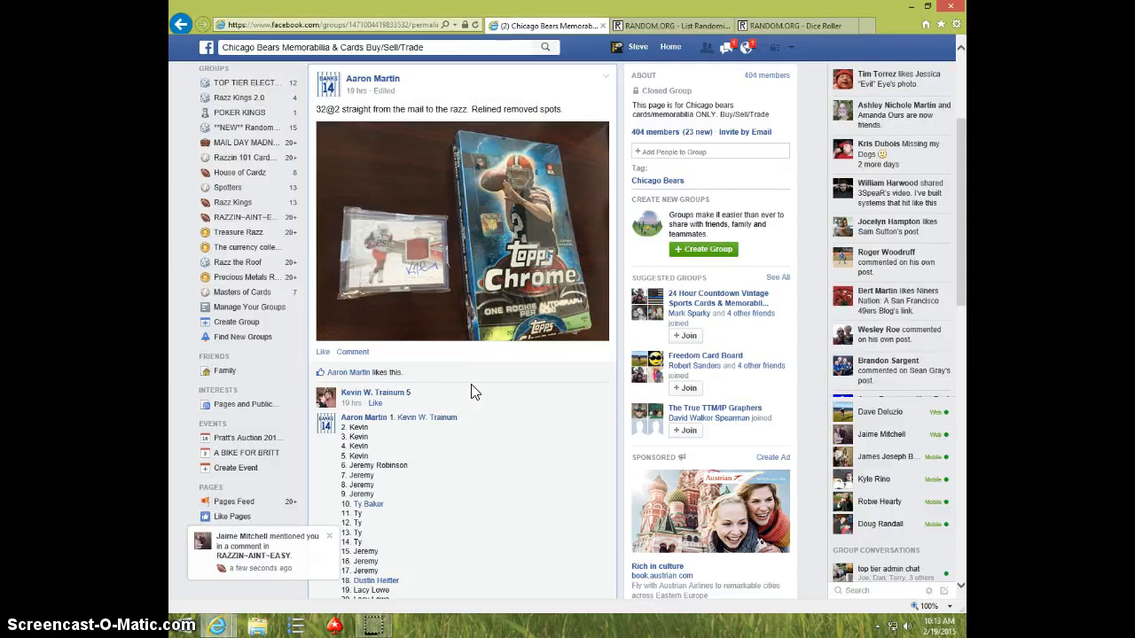
- Scroll the Chicago Bears group's Topps Chrome post down to the numbered name-list comment
{"action": "left_click", "coordinate": [330, 535]}
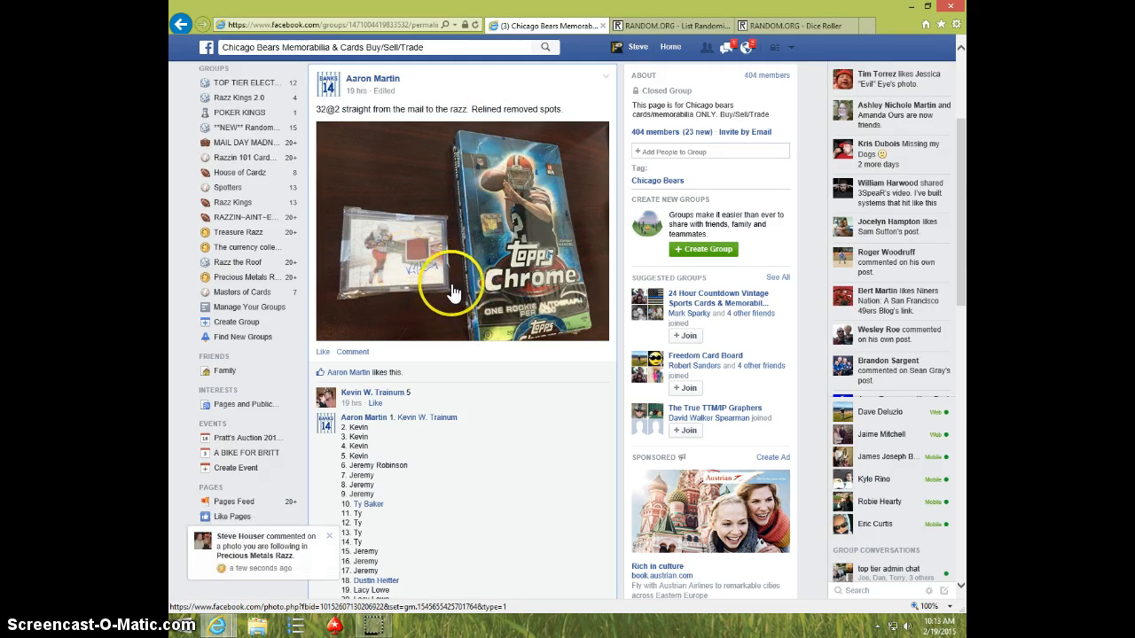
{"action": "scroll", "scroll_direction": "down", "scroll_amount": 3}
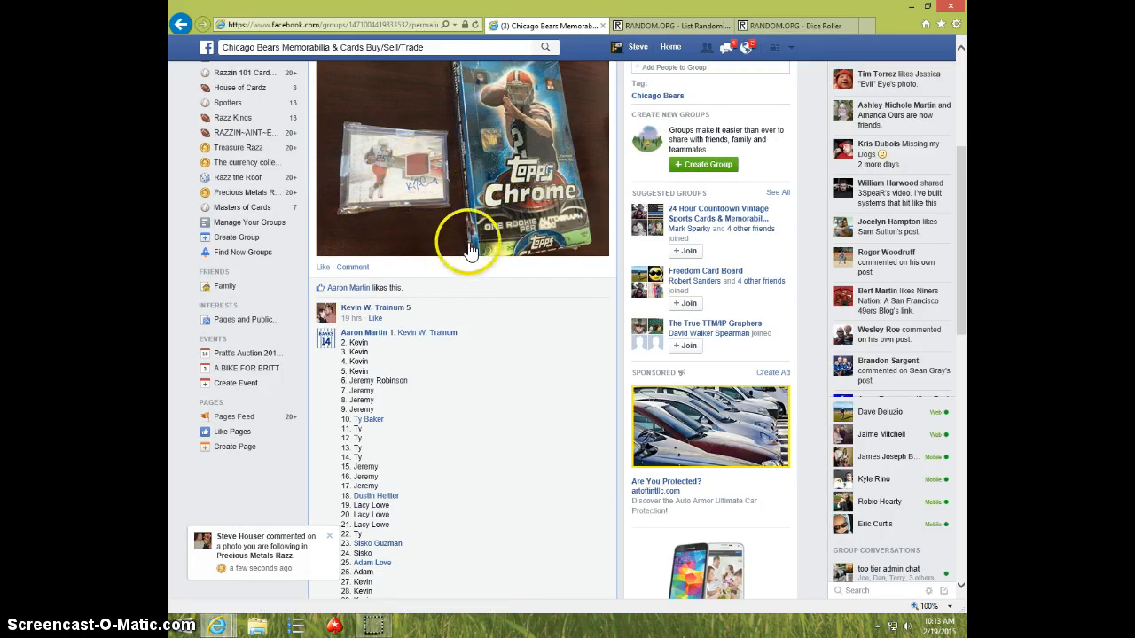
{"action": "scroll", "scroll_direction": "down", "scroll_amount": 3}
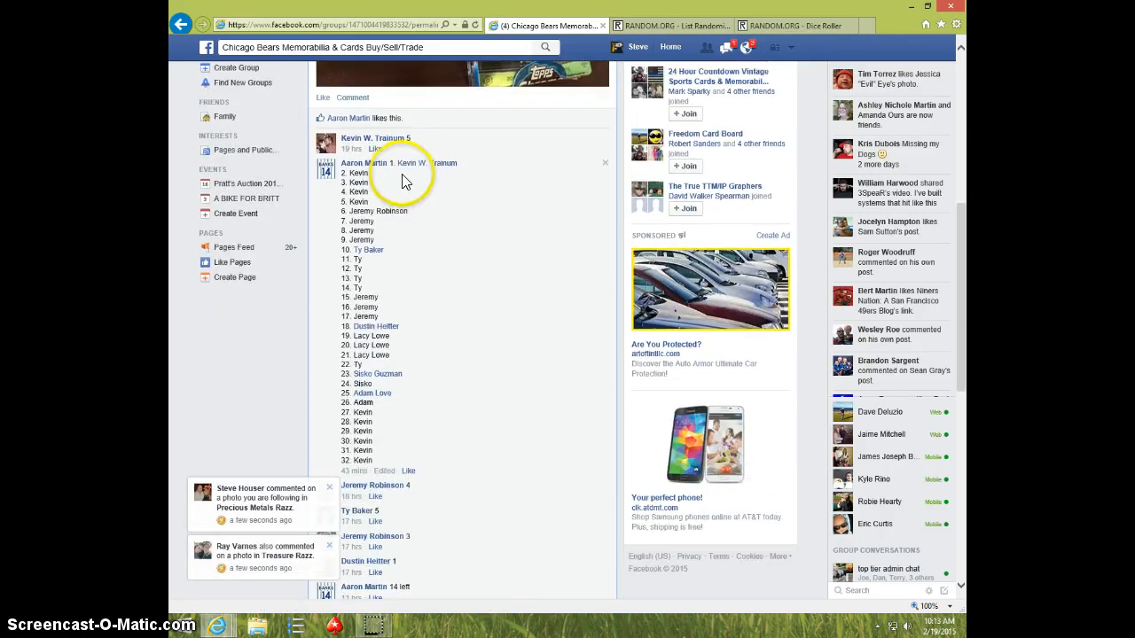
- Copy the numbered name list and post a 'LIVE' comment after 'SETTING UP'
{"action": "left_click_drag", "start_coordinate": [399, 163], "coordinate": [387, 422]}
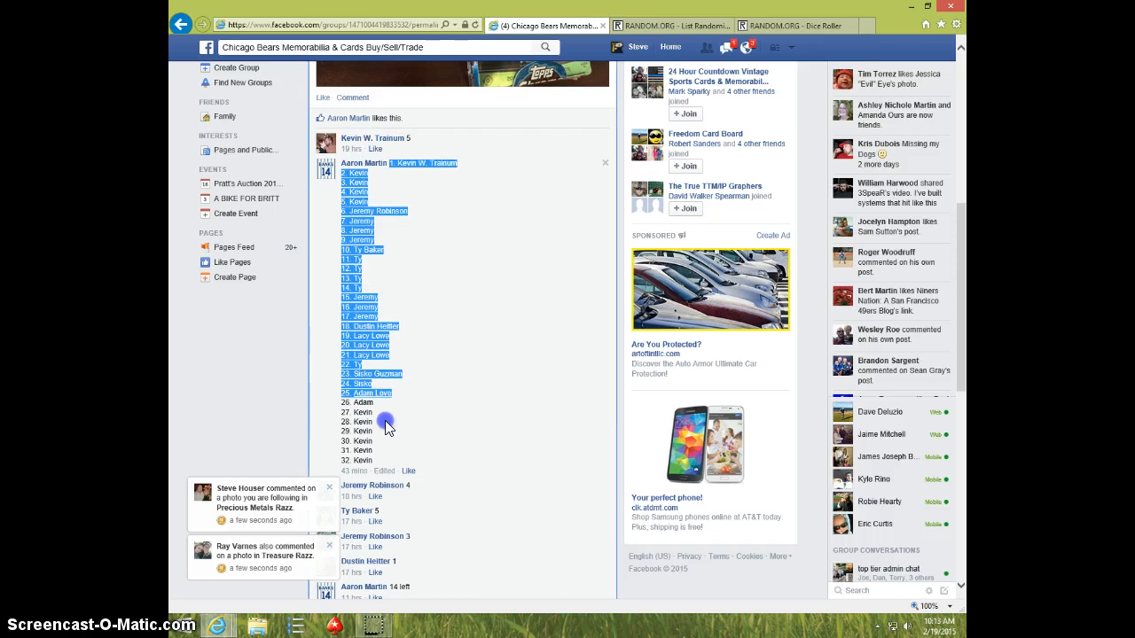
{"action": "mouse_move", "coordinate": [355, 355]}
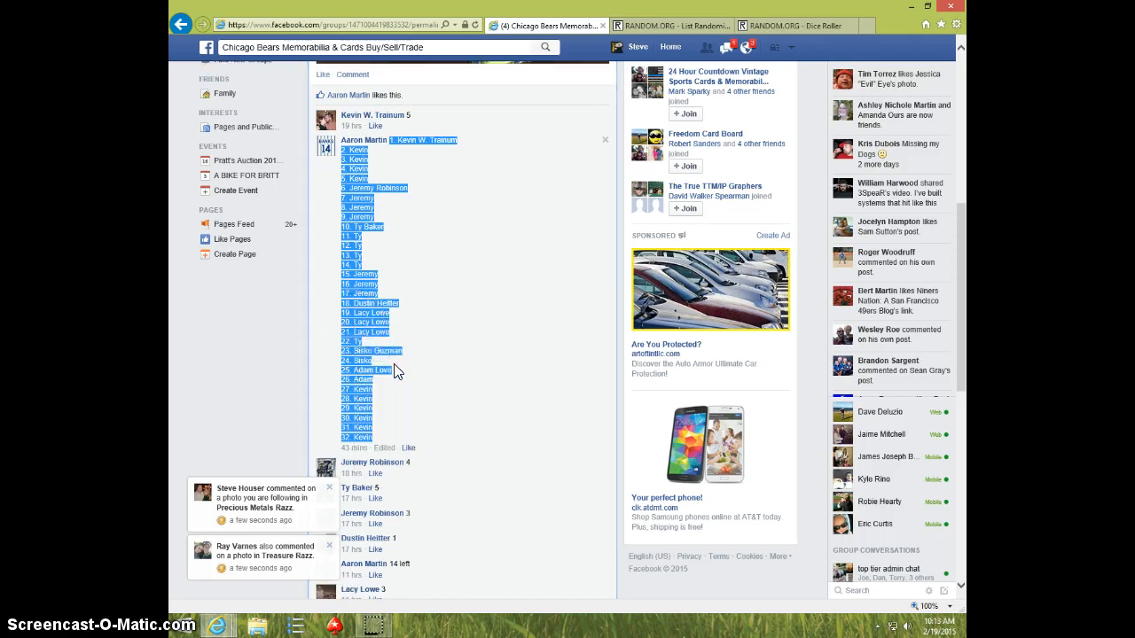
{"action": "scroll", "scroll_direction": "down", "scroll_amount": 3}
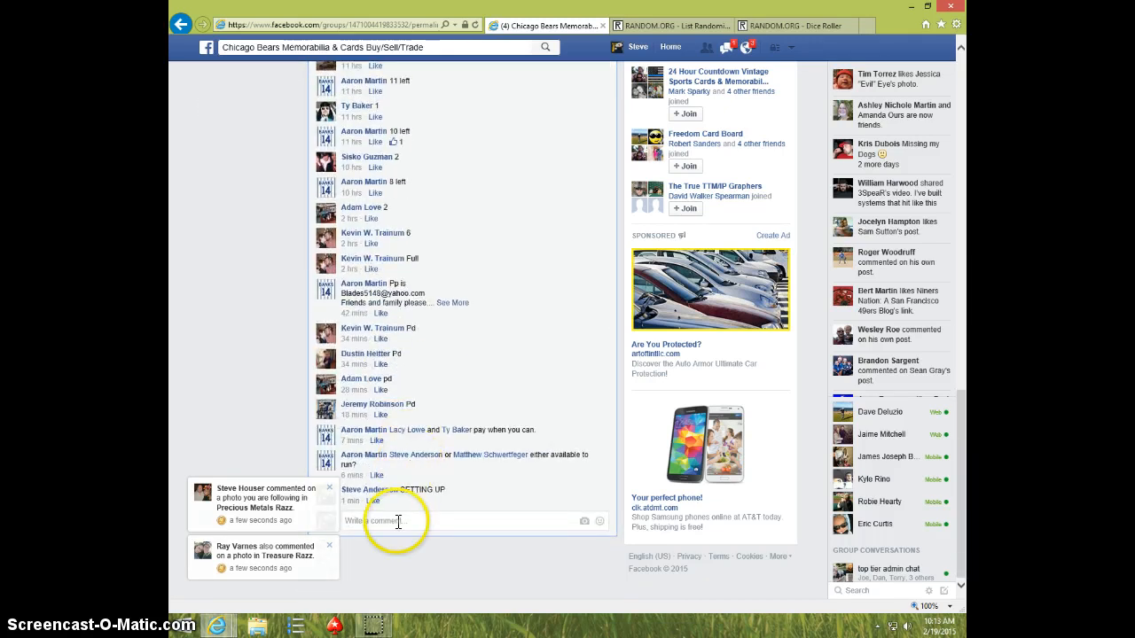
{"action": "type", "text": "LIVE"}
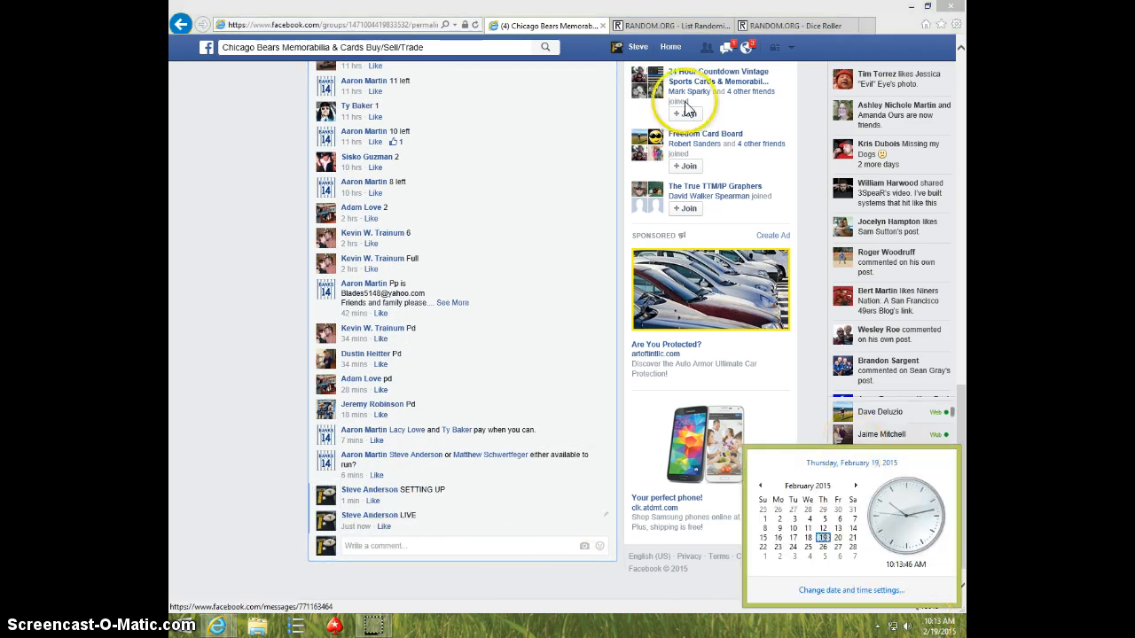
- Roll two dice on the Dice Roller (1 and 3), then return to the List Randomizer with the 32 names
{"action": "left_click", "coordinate": [667, 25]}
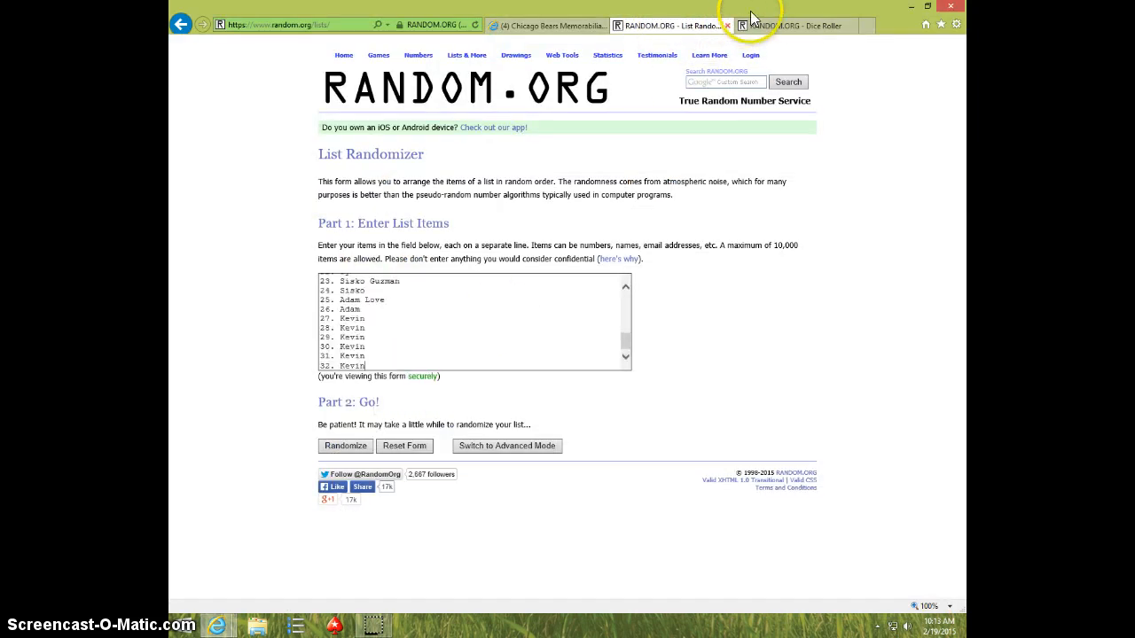
{"action": "left_click", "coordinate": [794, 25]}
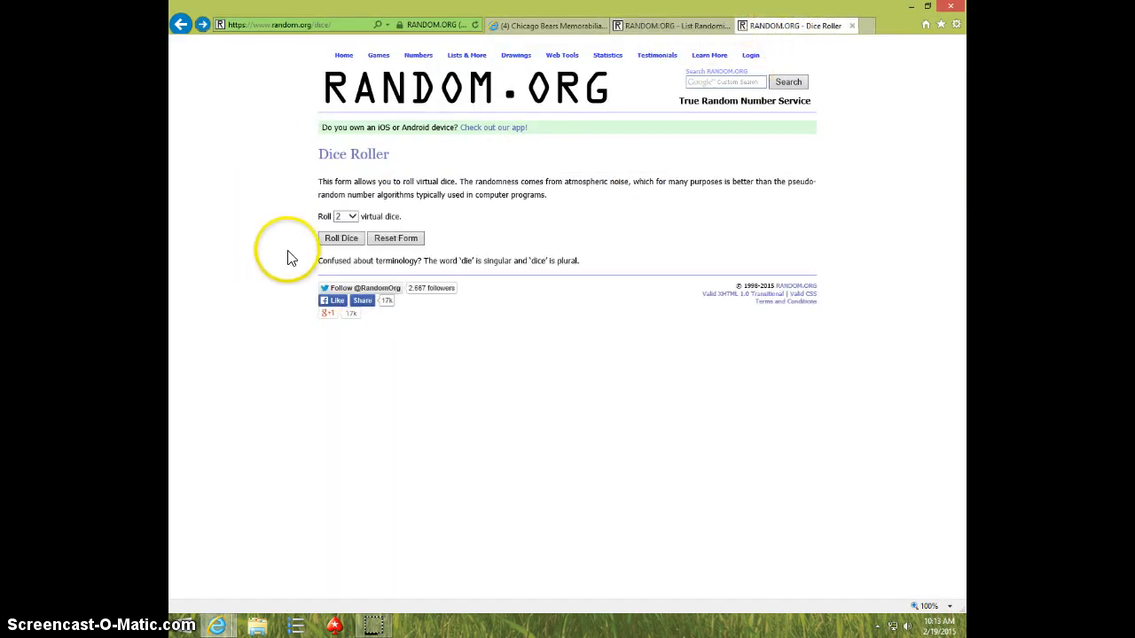
{"action": "left_click", "coordinate": [340, 237]}
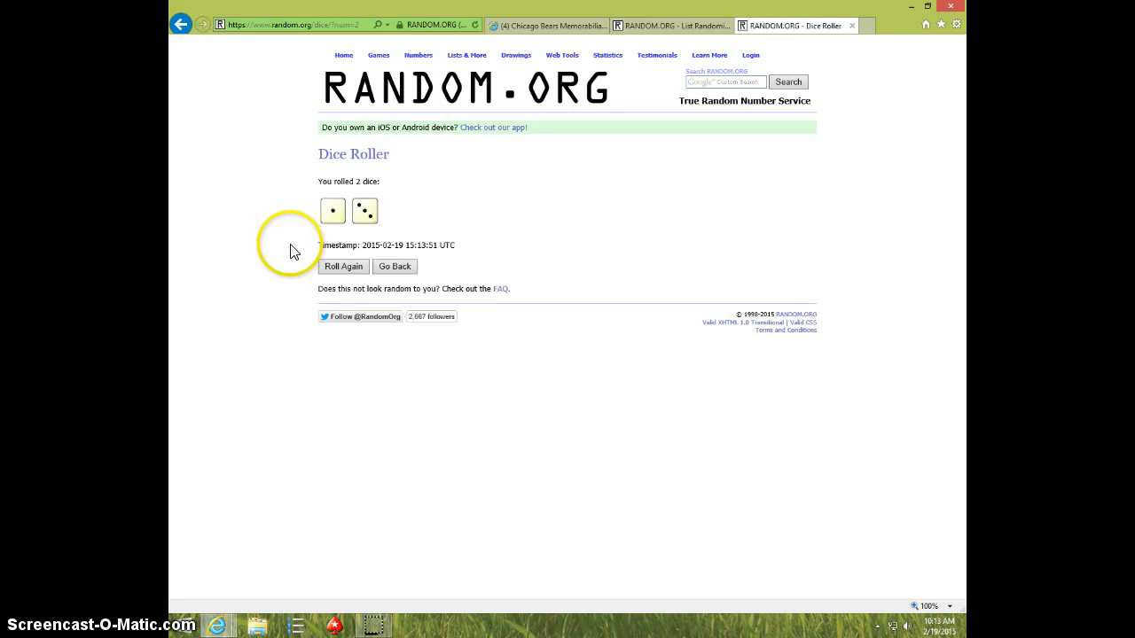
{"action": "left_click", "coordinate": [671, 25]}
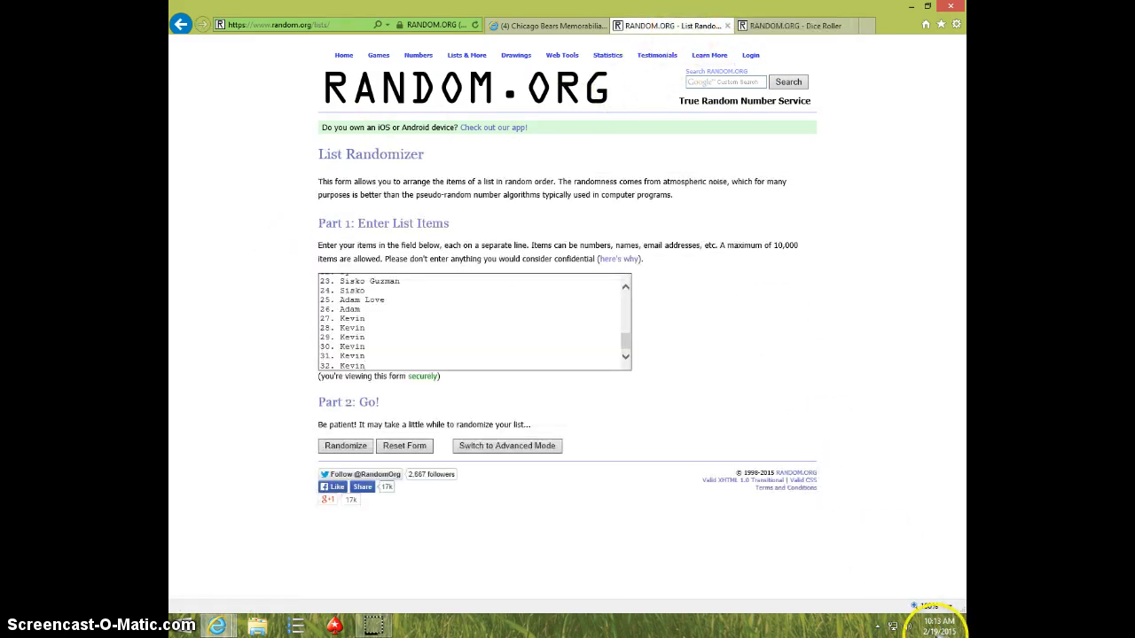
- Shuffle the 32-name list four times with Randomize and Again, checking the clock between runs
{"action": "left_click", "coordinate": [938, 621]}
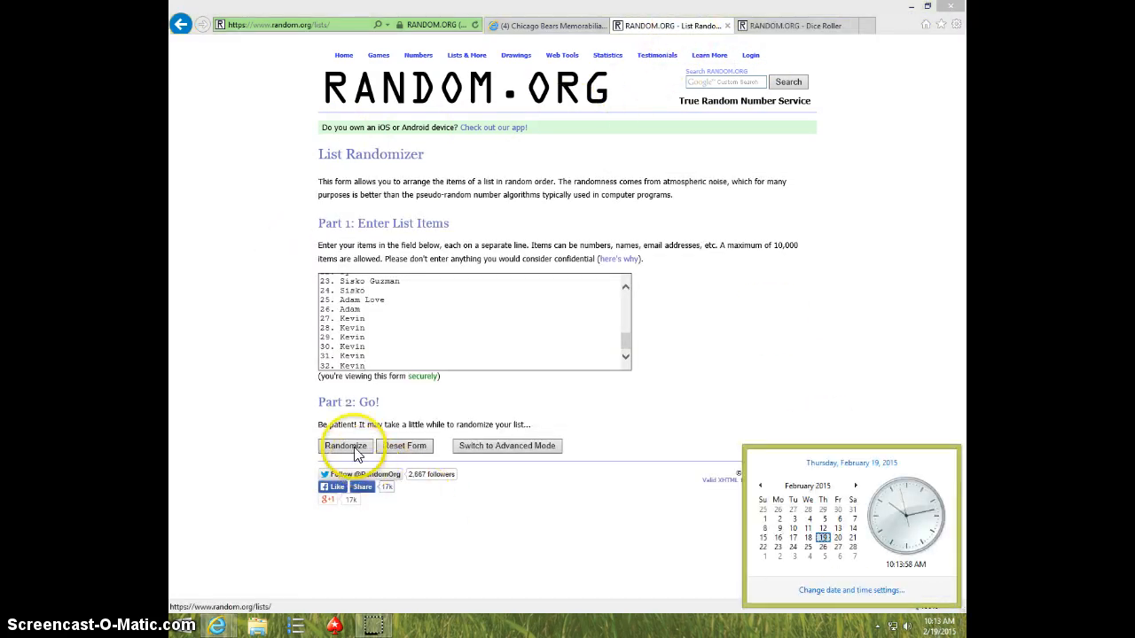
{"action": "left_click", "coordinate": [346, 446]}
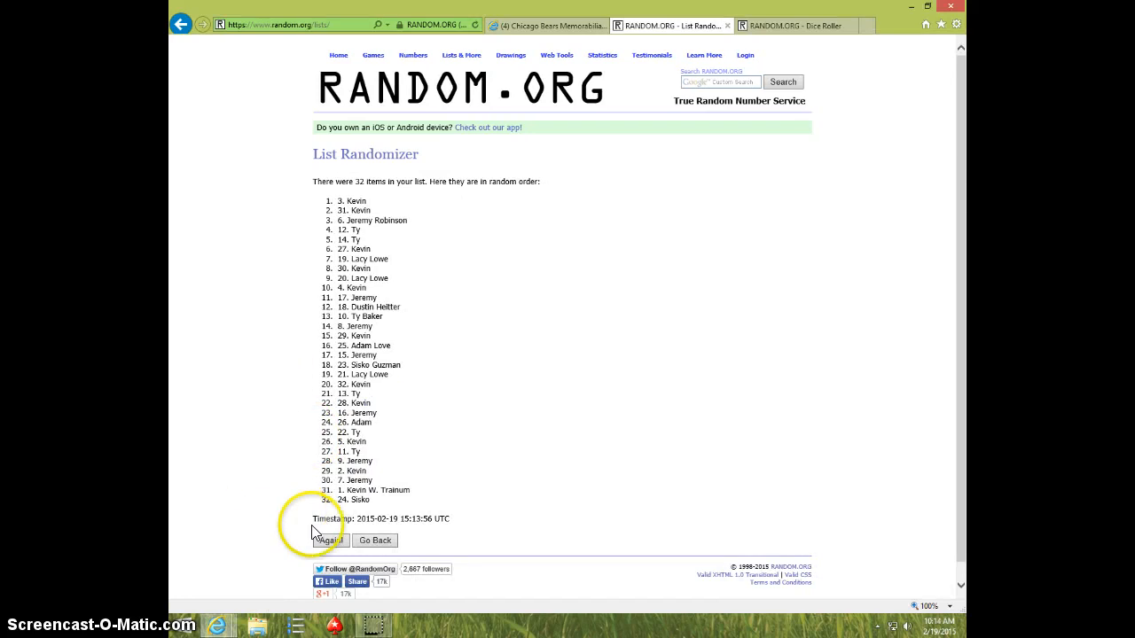
{"action": "left_click", "coordinate": [330, 541]}
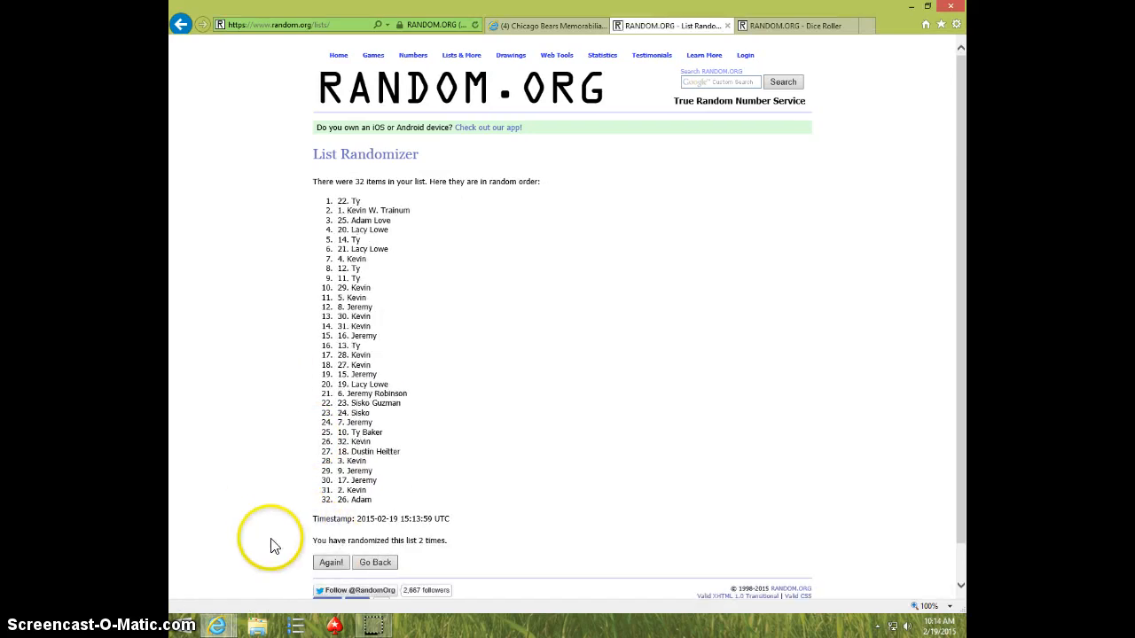
{"action": "left_click", "coordinate": [330, 563]}
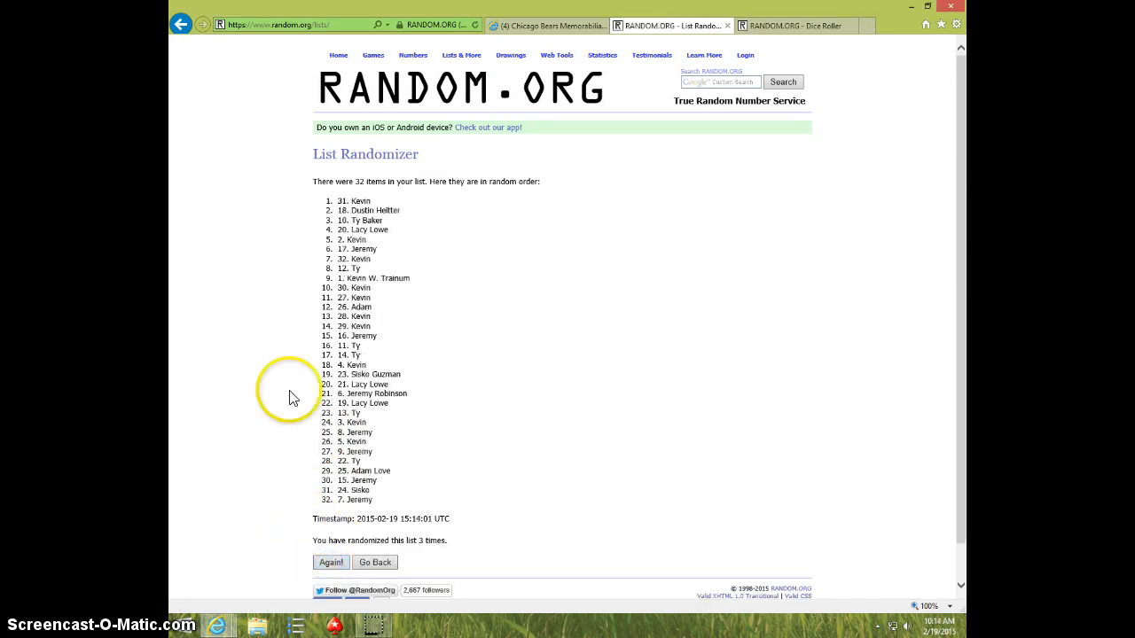
{"action": "mouse_move", "coordinate": [592, 317]}
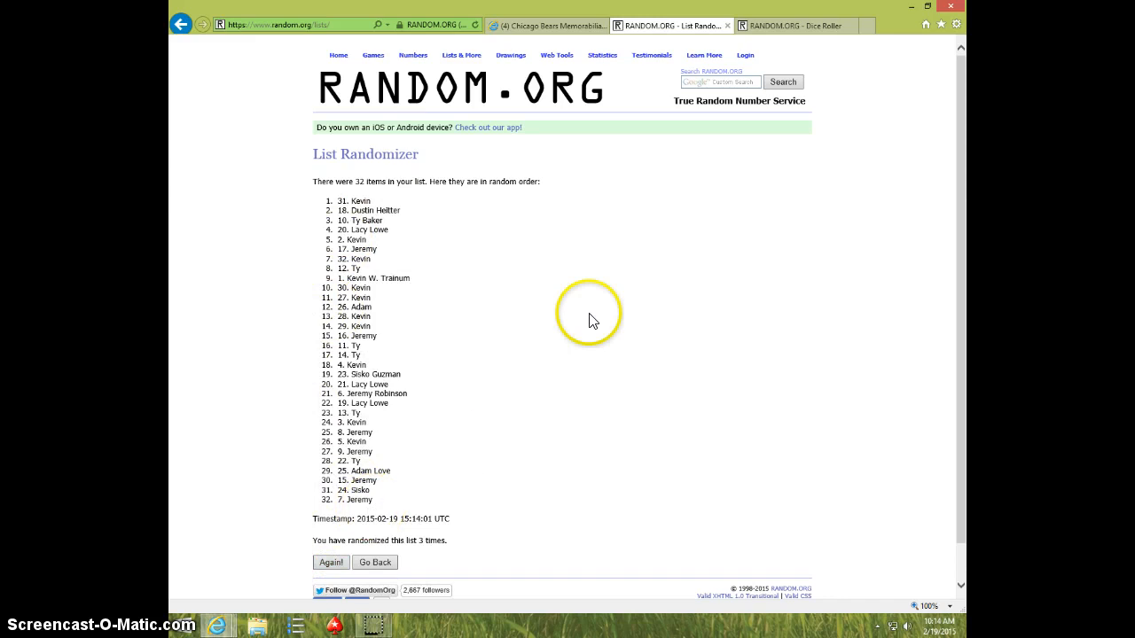
{"action": "left_click", "coordinate": [795, 25]}
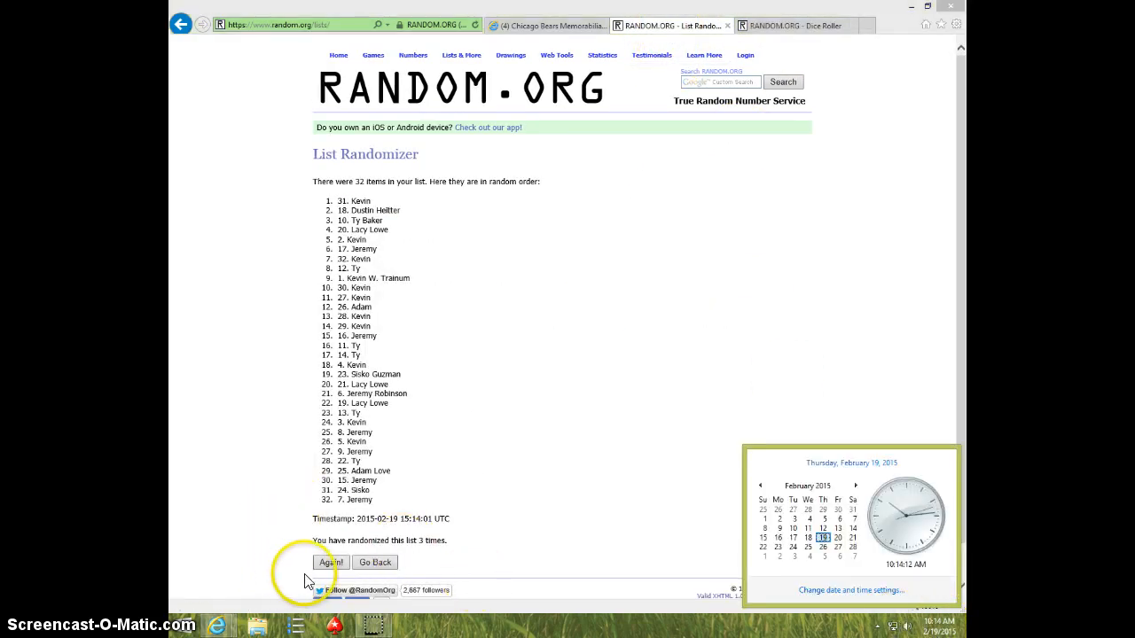
{"action": "left_click", "coordinate": [329, 563]}
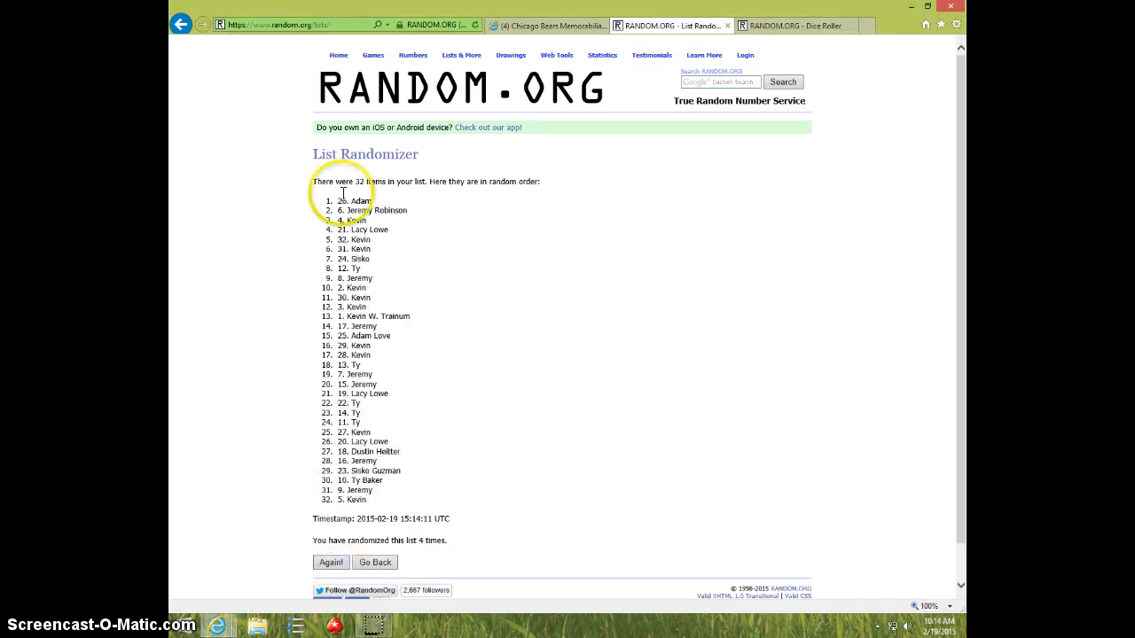
{"action": "mouse_move", "coordinate": [282, 216]}
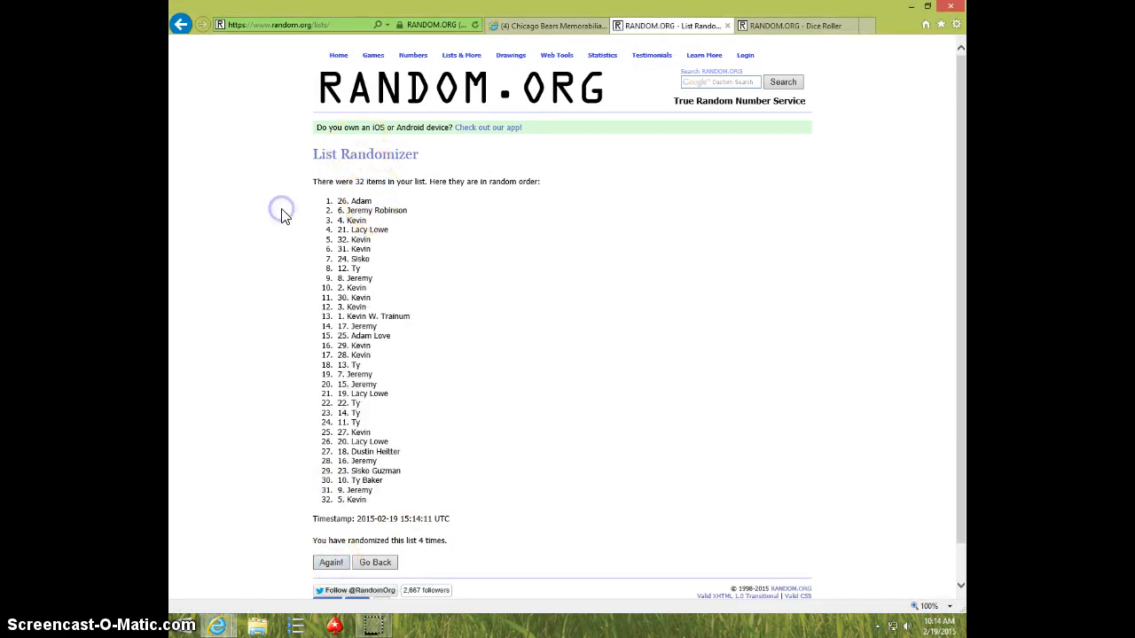
{"action": "mouse_move", "coordinate": [447, 507]}
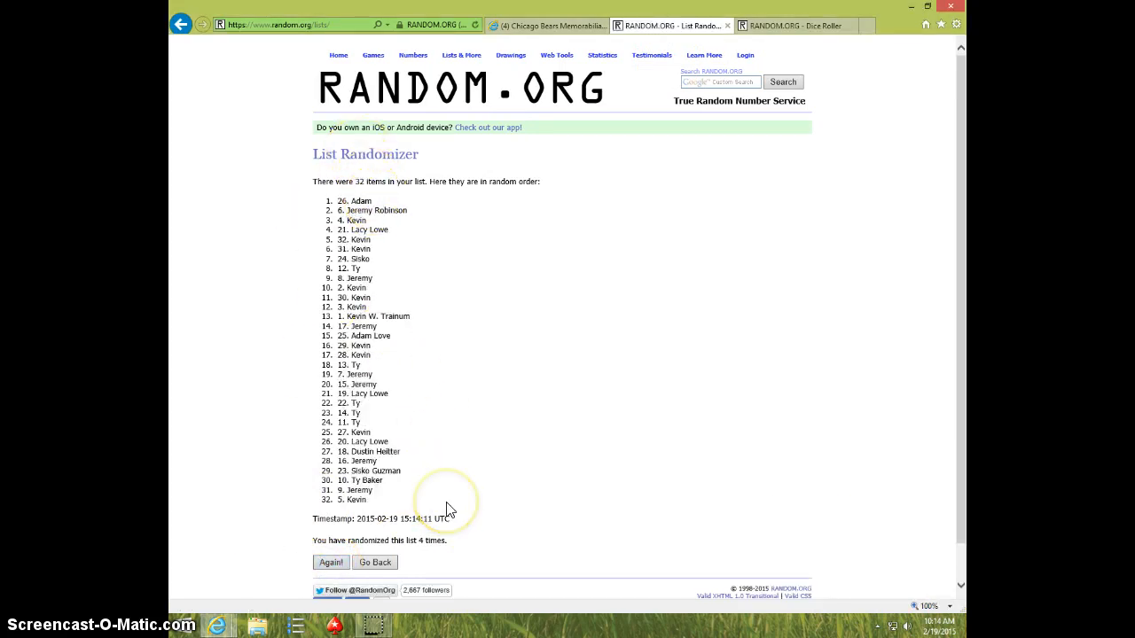
{"action": "mouse_move", "coordinate": [444, 513]}
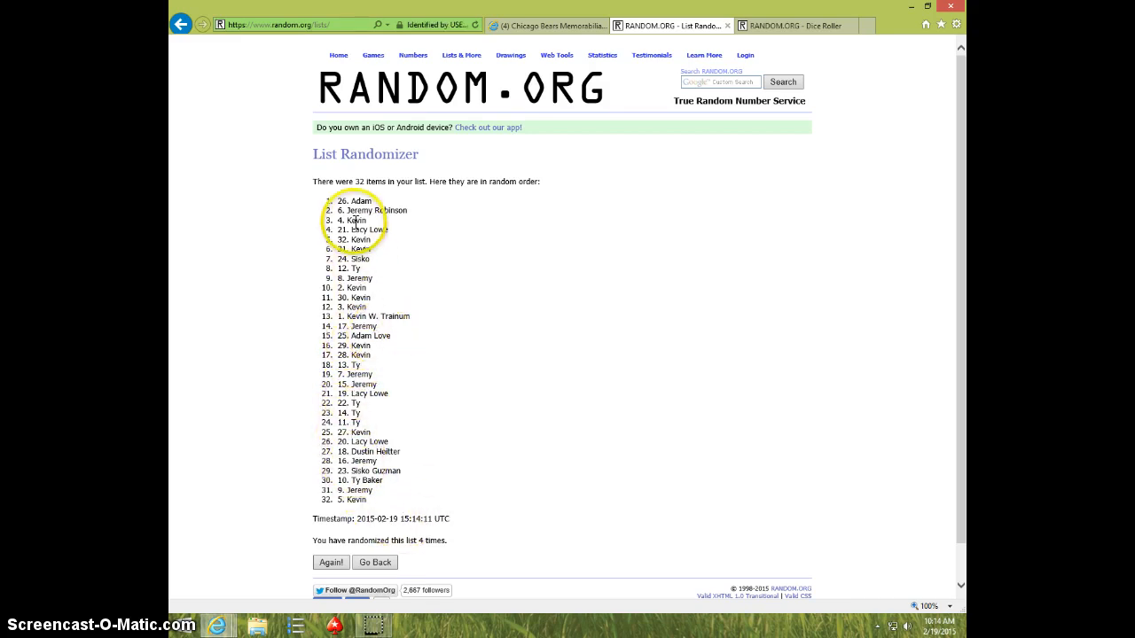
{"action": "mouse_move", "coordinate": [511, 508]}
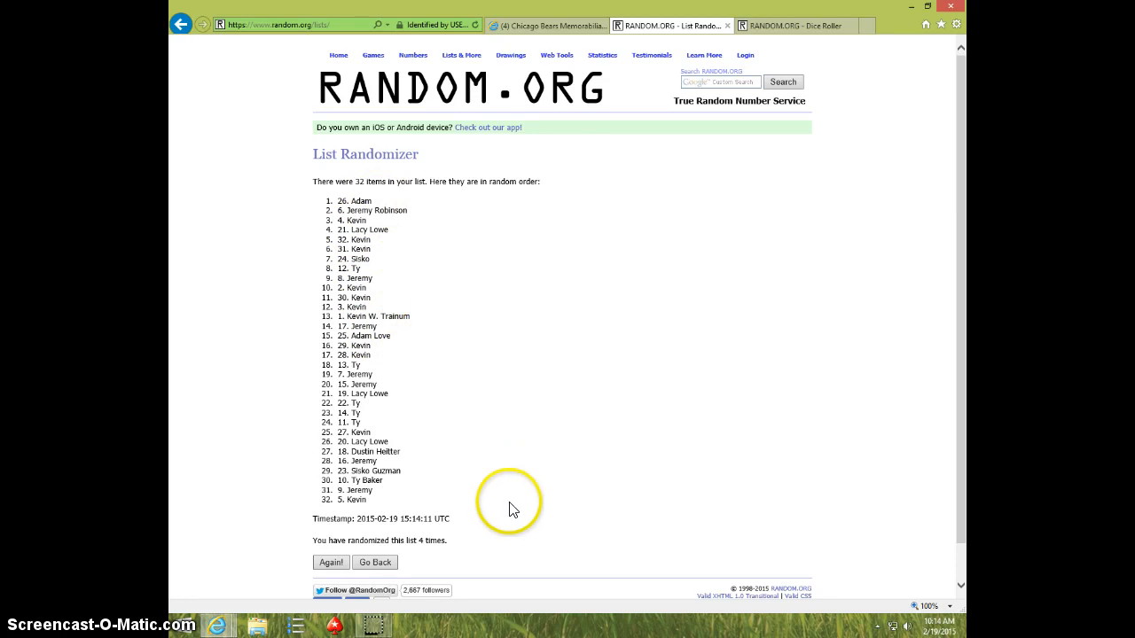
{"action": "mouse_move", "coordinate": [702, 117]}
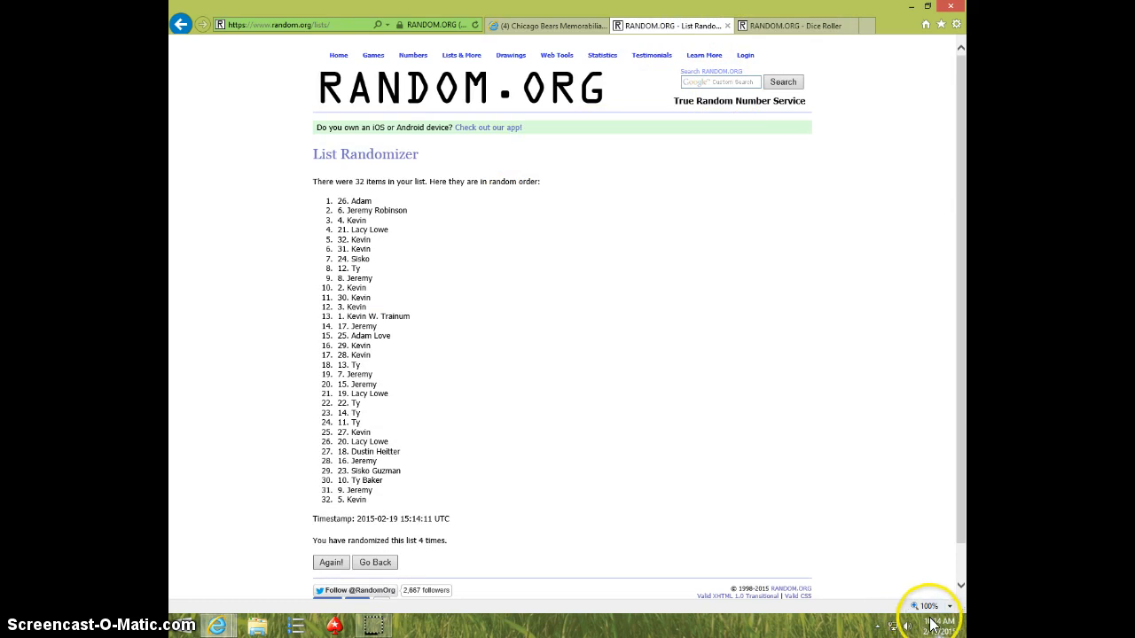
- Post a 'DONE.' comment under the group post after 'LIVE', checking the clock before and after
{"action": "left_click", "coordinate": [930, 620]}
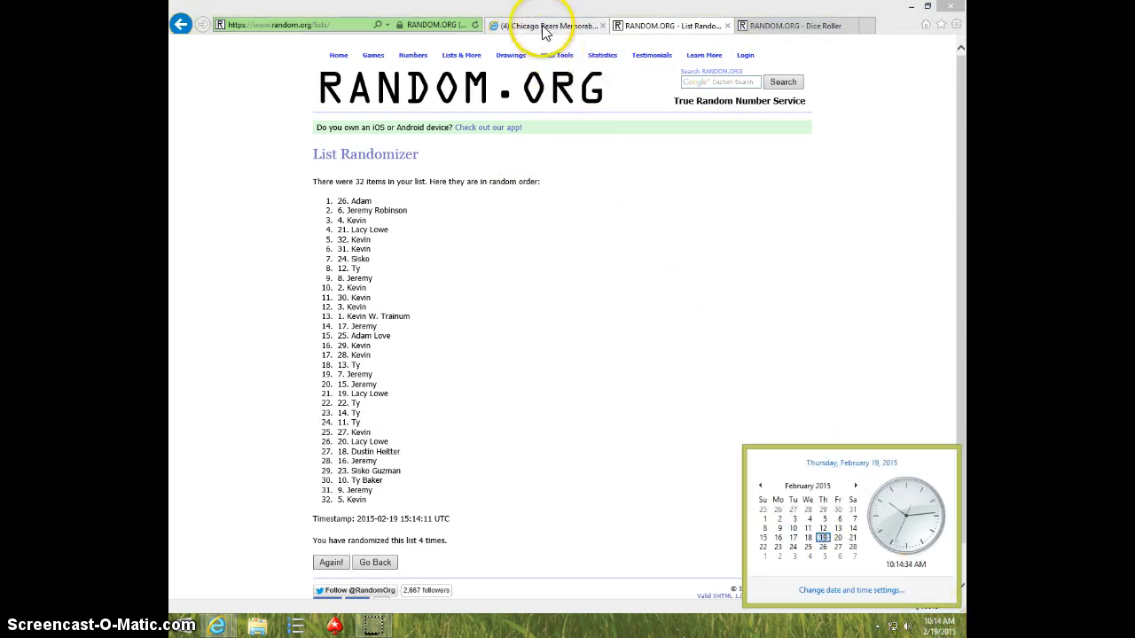
{"action": "left_click", "coordinate": [532, 25]}
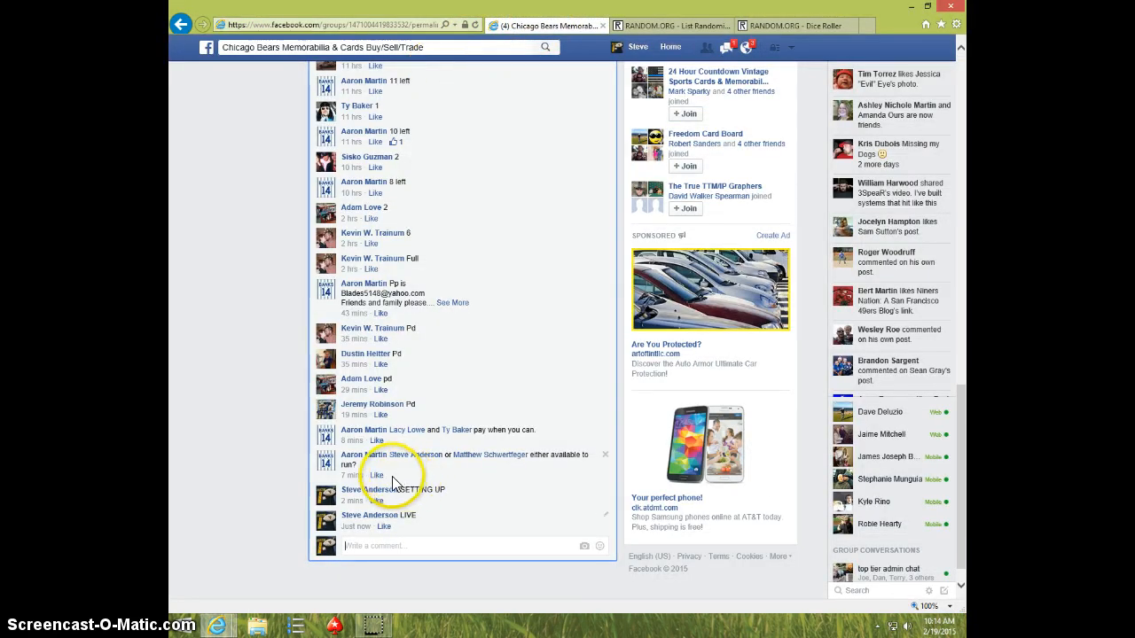
{"action": "type", "text": "DO"}
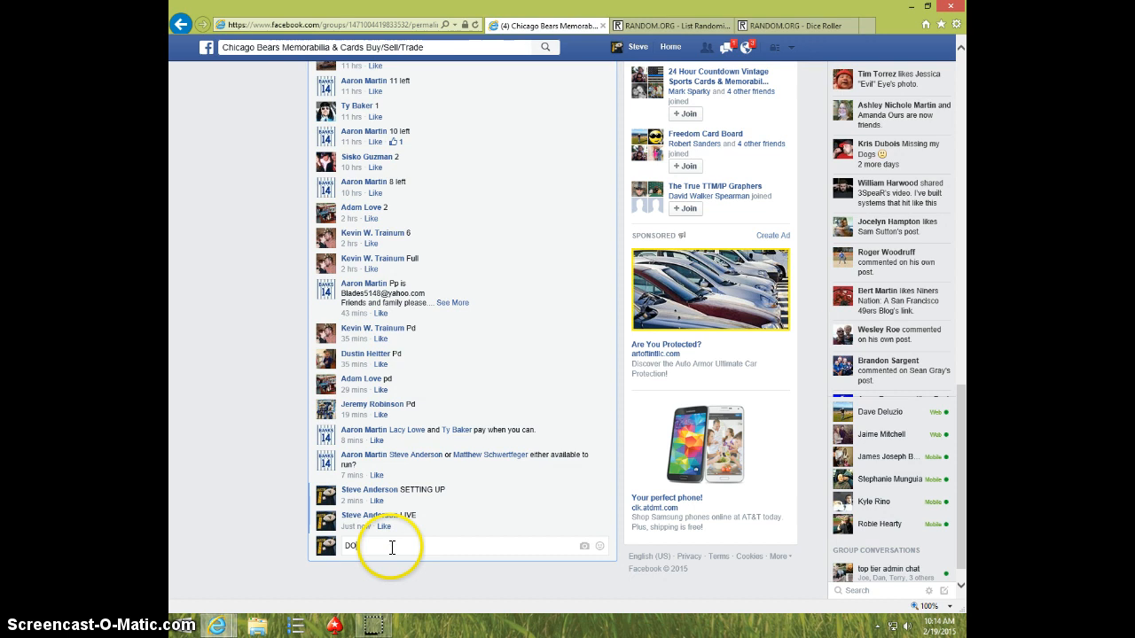
{"action": "key", "text": "Return"}
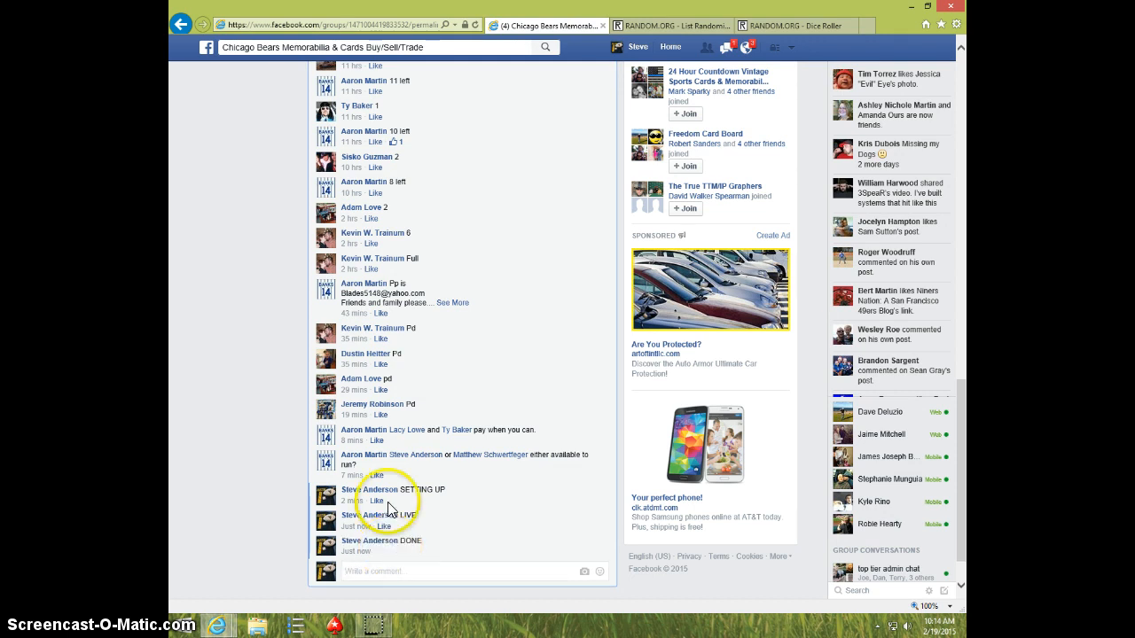
{"action": "left_click", "coordinate": [933, 623]}
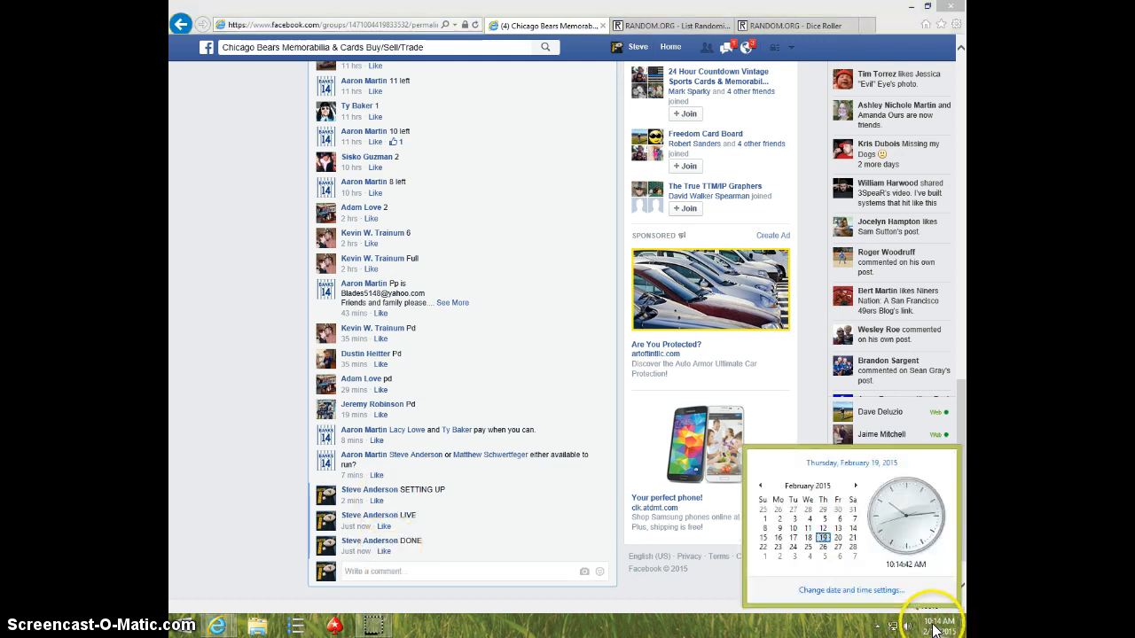